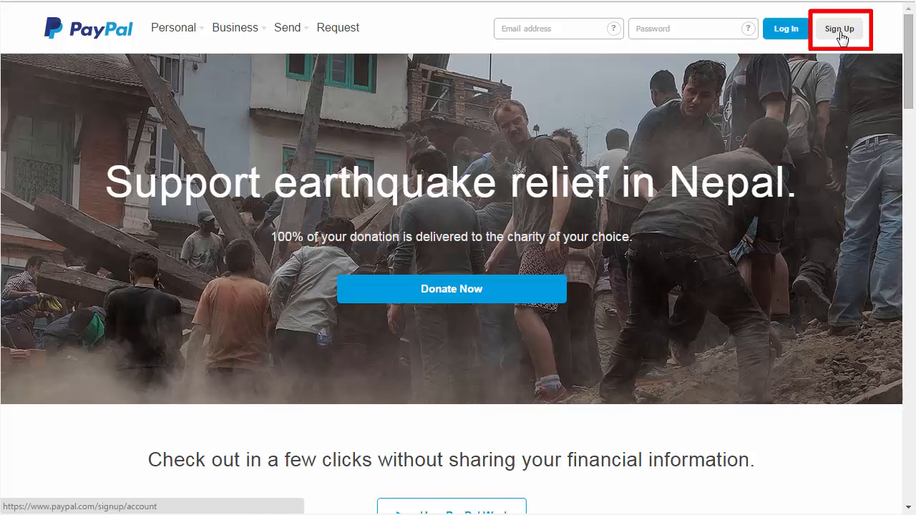
Step: Sign up for a PayPal Business Account and select the free Payments Standard plan
click(839, 29)
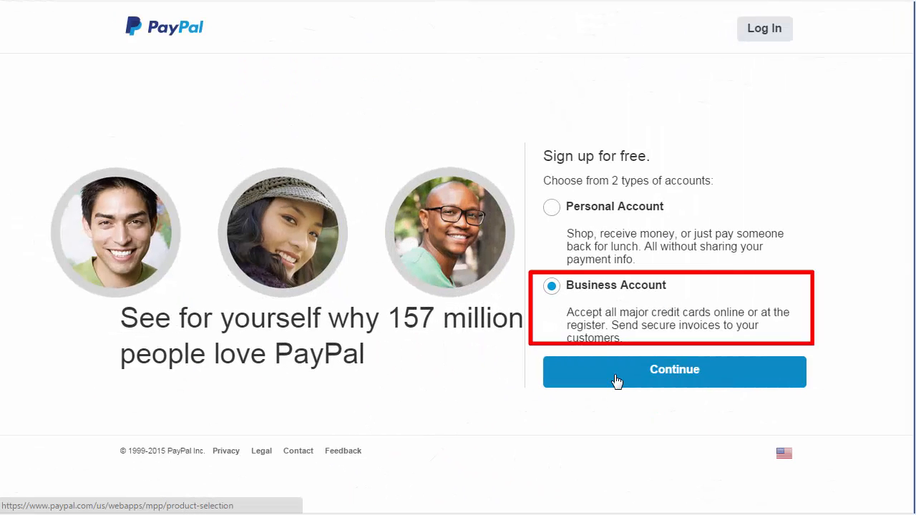
click(674, 372)
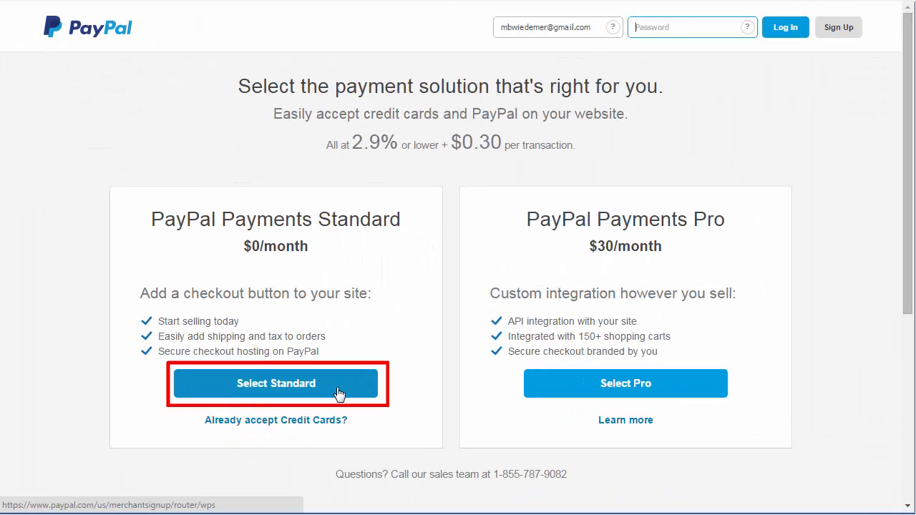
click(276, 383)
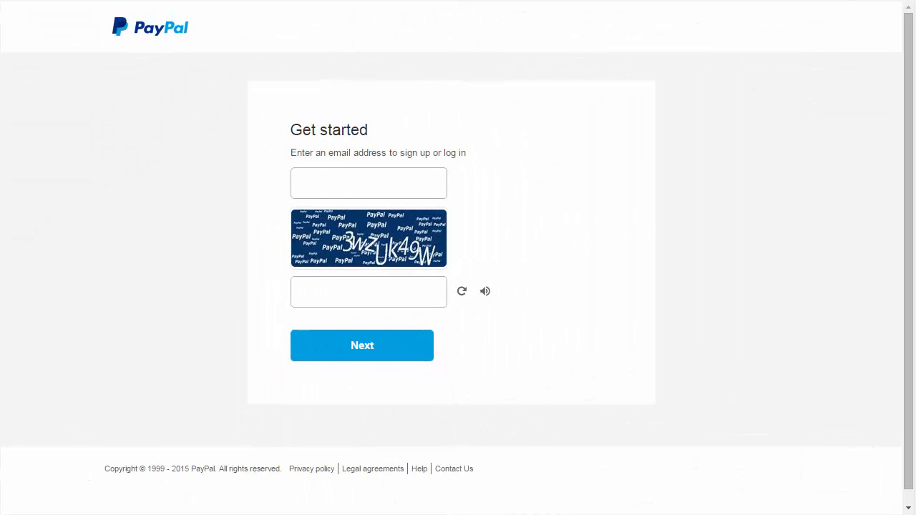
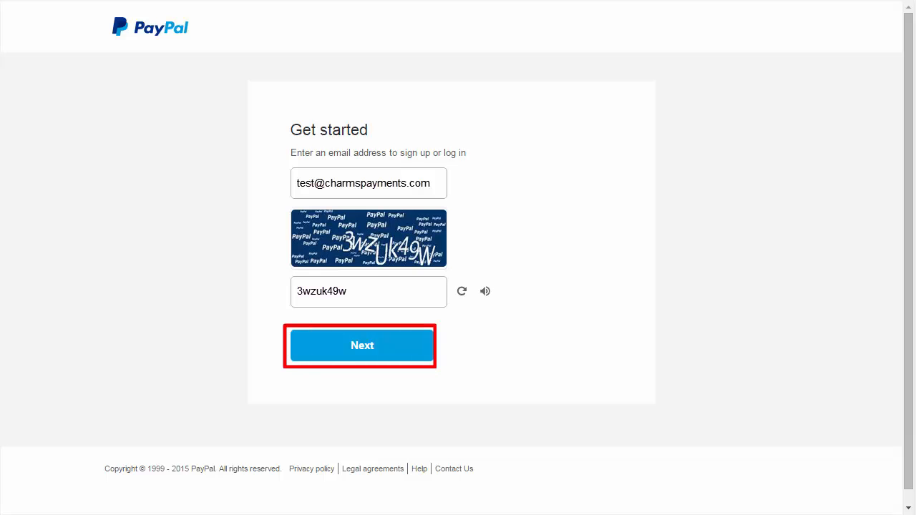
click(361, 346)
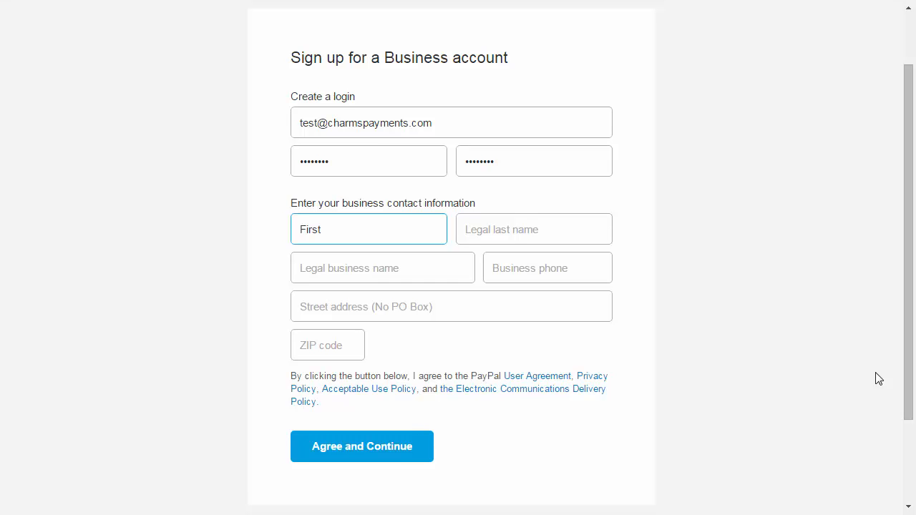
Step: Agree to the terms and submit the Business account sign-up form
click(361, 446)
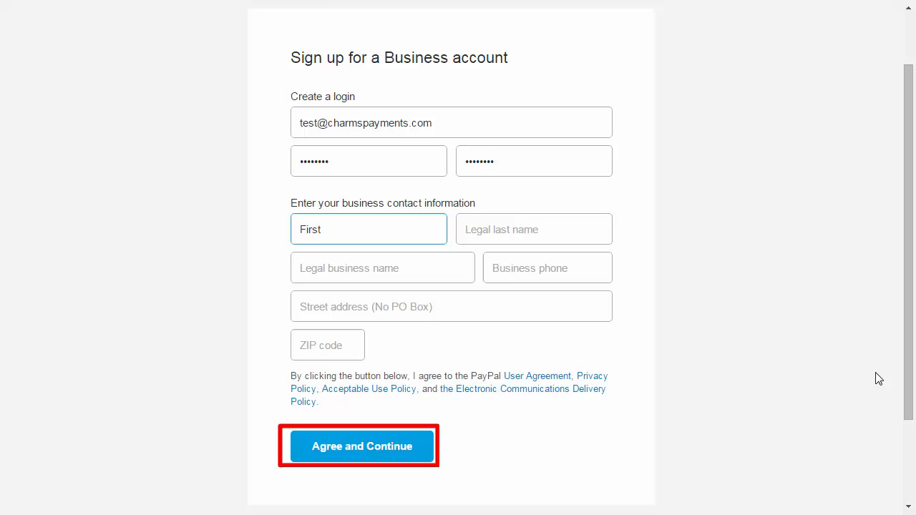
click(361, 446)
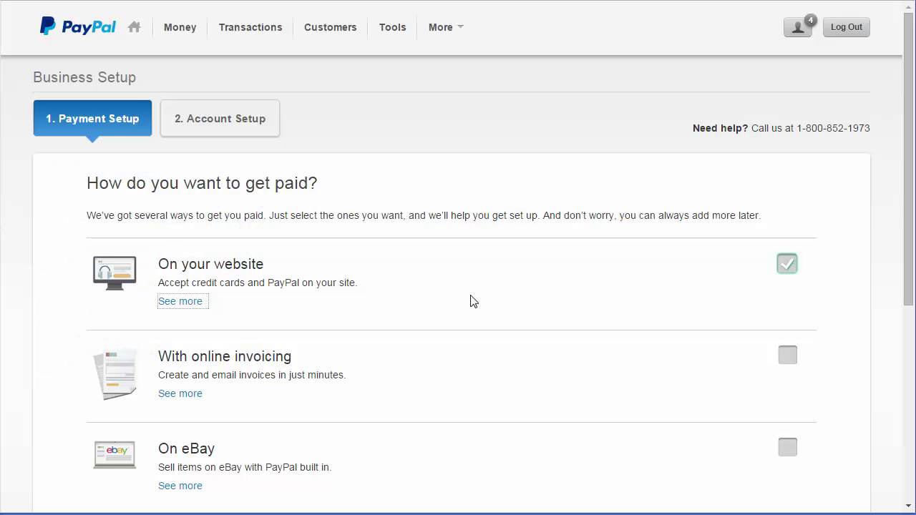
mouse_move(451, 308)
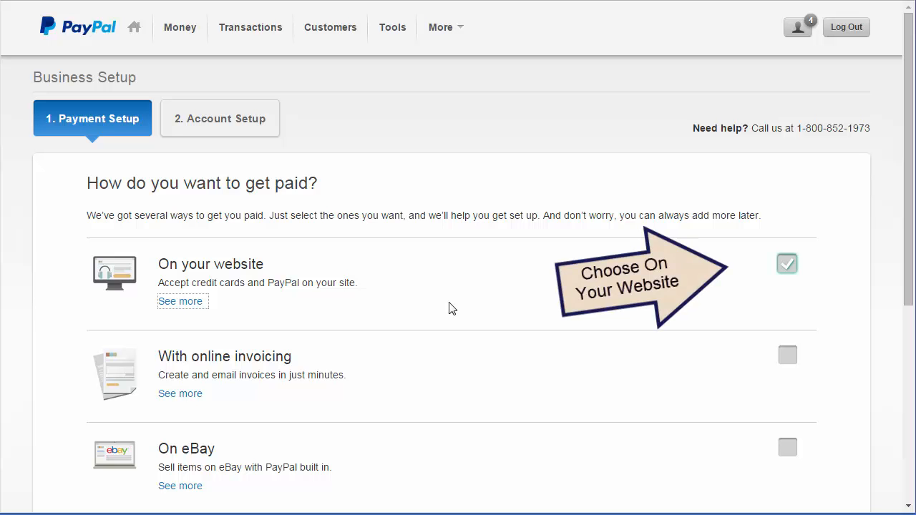
Step: Choose getting paid on your website, processing all payments including cards through PayPal
click(788, 263)
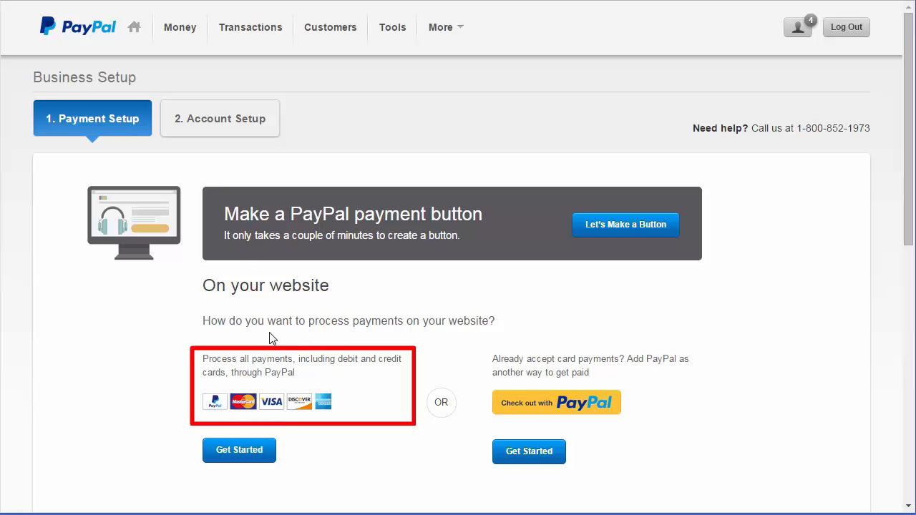
mouse_move(282, 317)
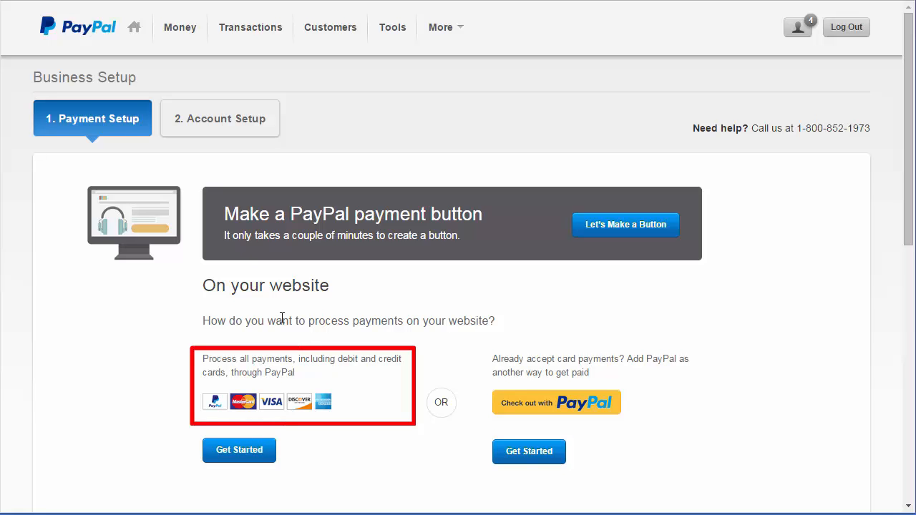
mouse_move(458, 286)
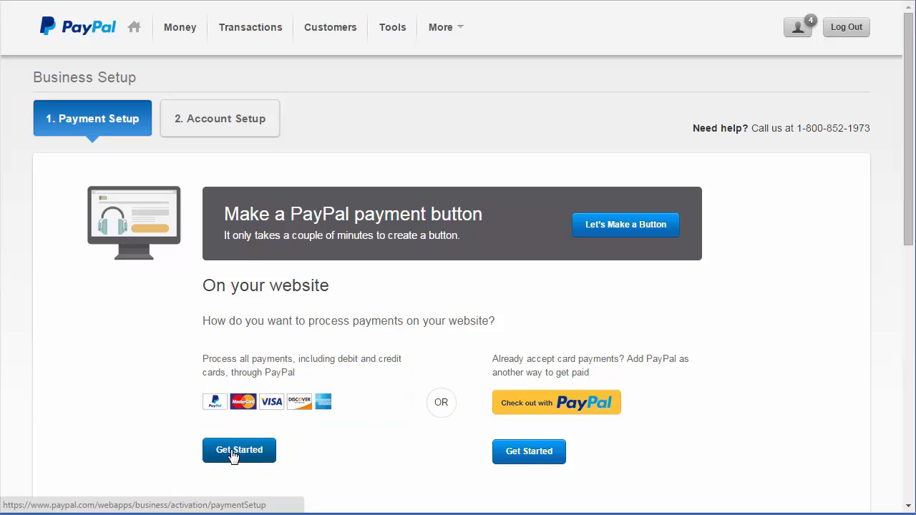
click(240, 450)
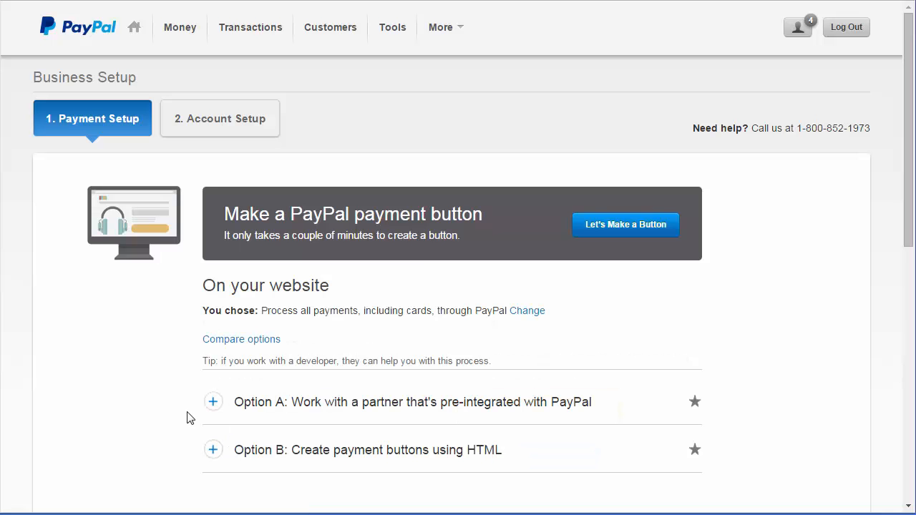
mouse_move(237, 408)
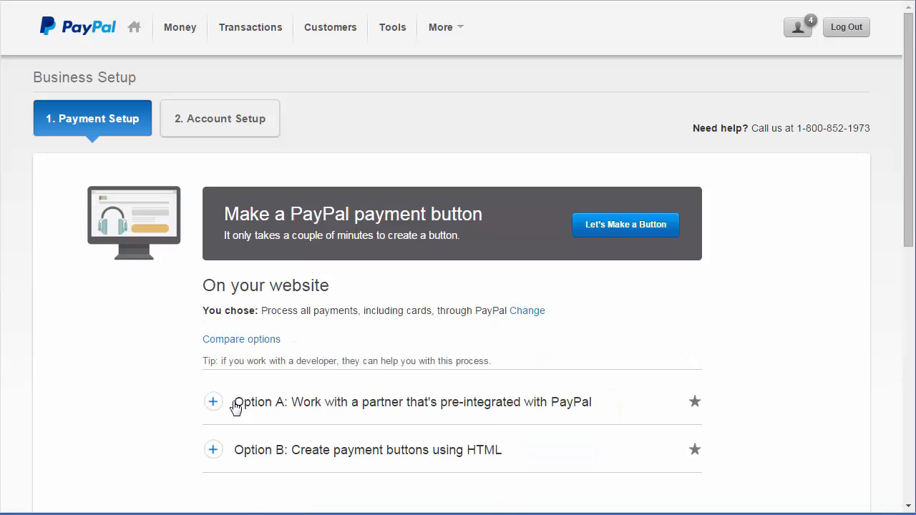
Step: Expand Option A and follow the Get your API Credentials link
click(213, 402)
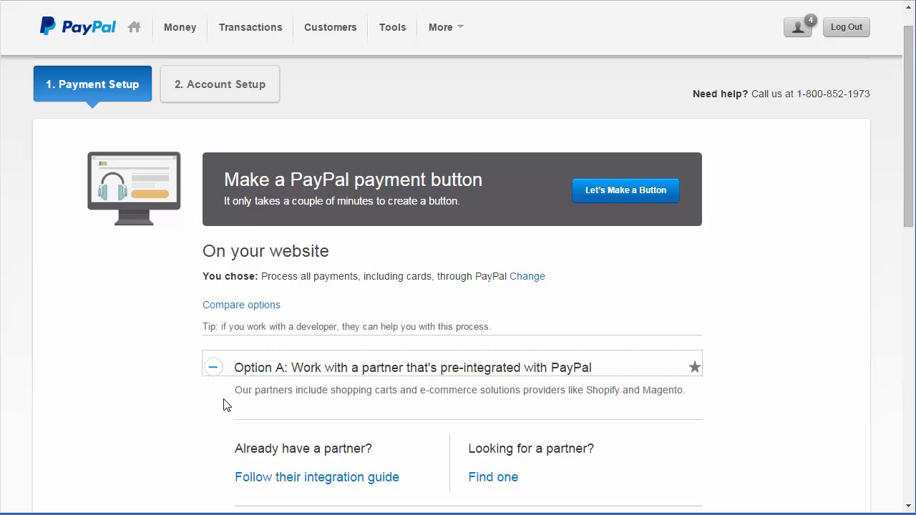
scroll(down, 3)
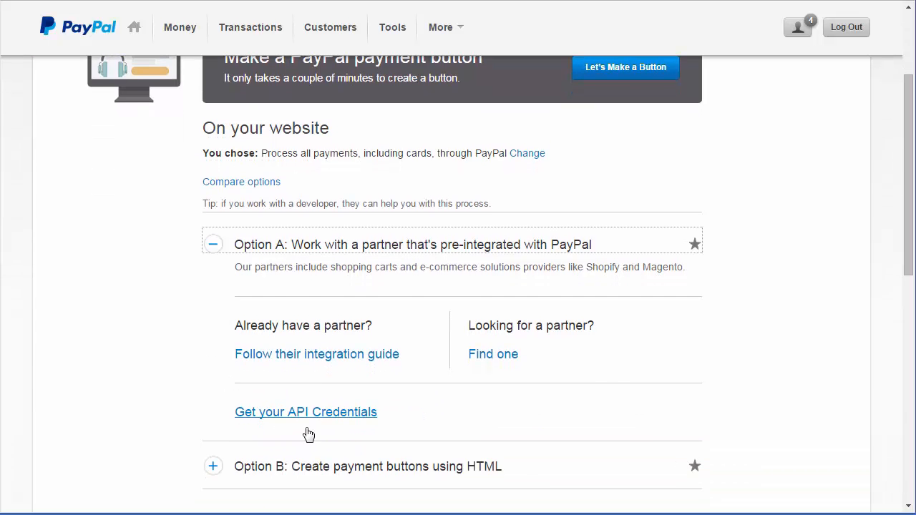
click(306, 411)
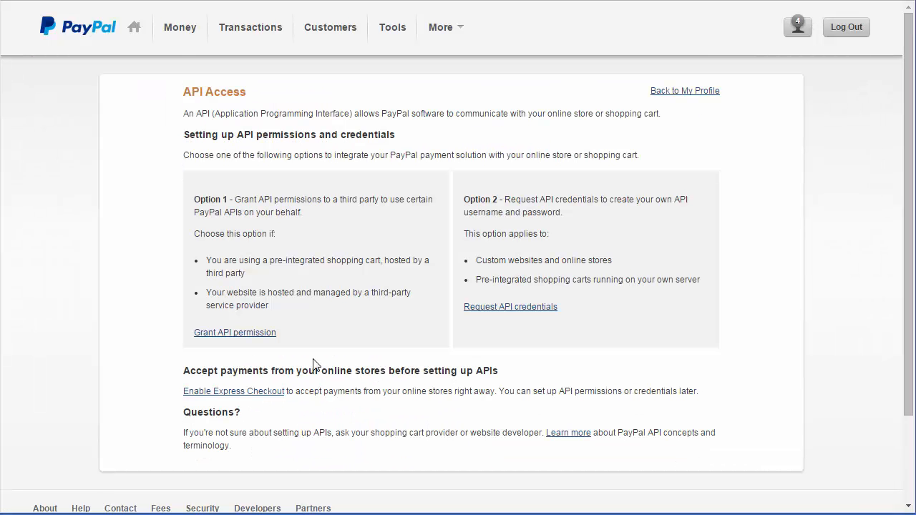
mouse_move(511, 306)
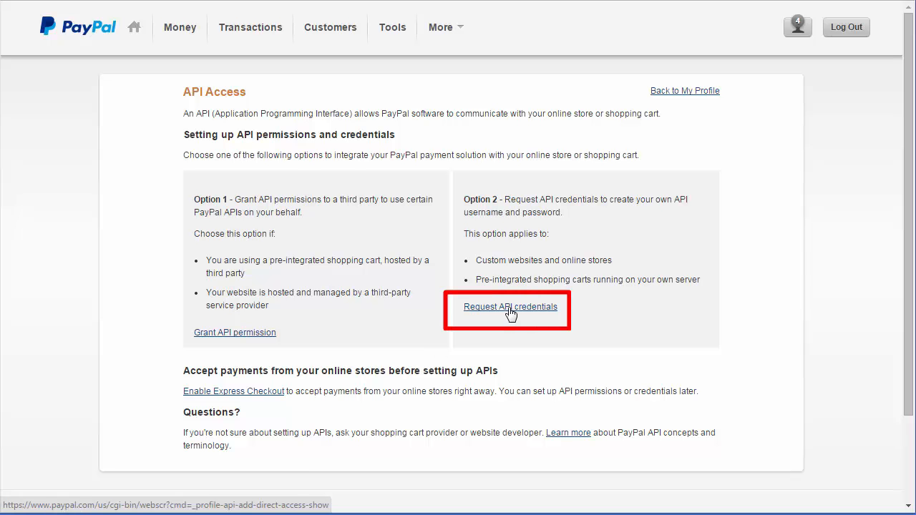
Step: Request an API signature instead of a certificate and agree to the terms
click(510, 306)
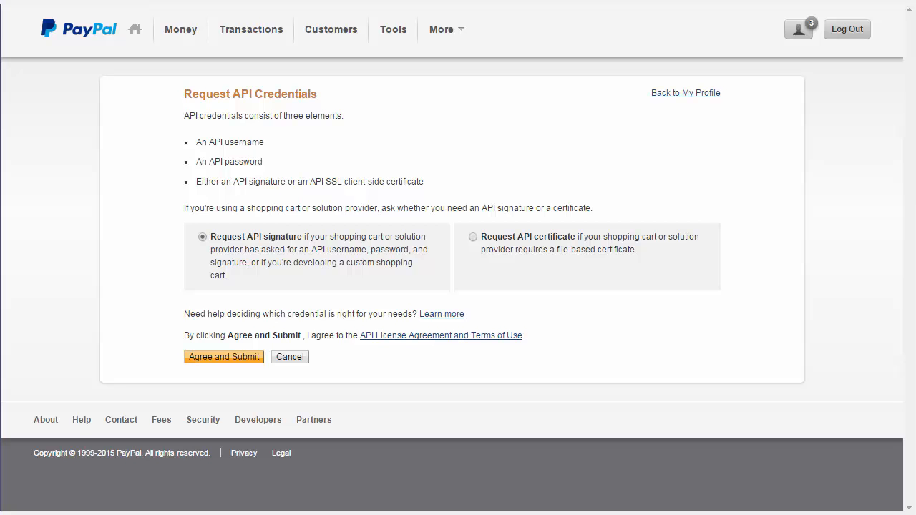
click(202, 237)
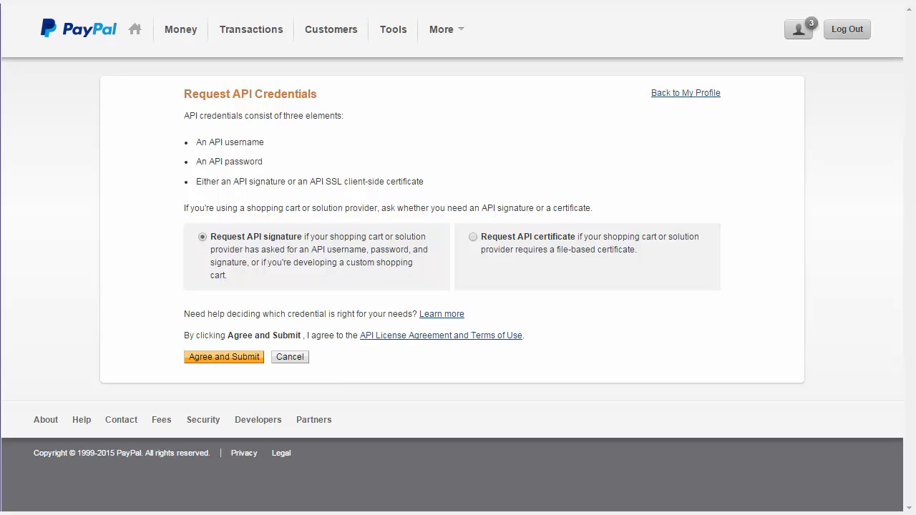
click(225, 357)
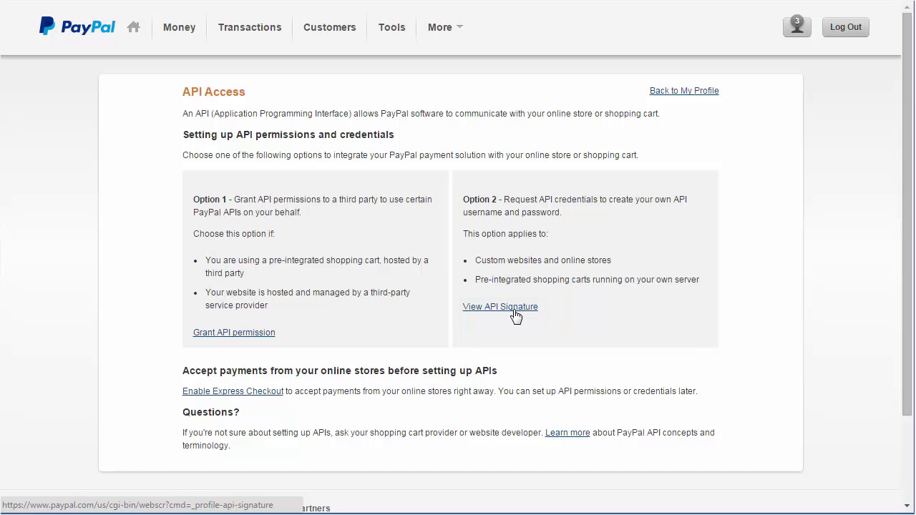
Step: View the existing API signature under Option 2
click(500, 307)
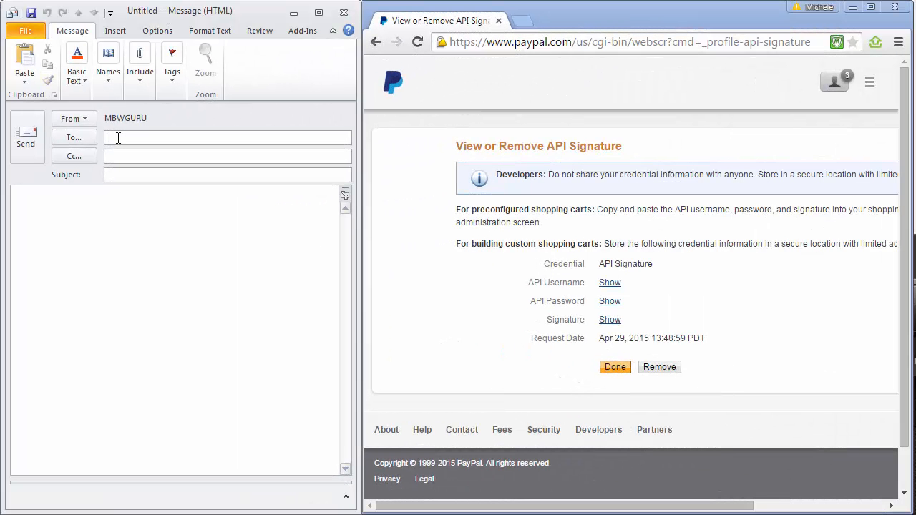
Step: Address the email to Charms support with subject 'PayPal API Credentials'
text(charmssuppl)
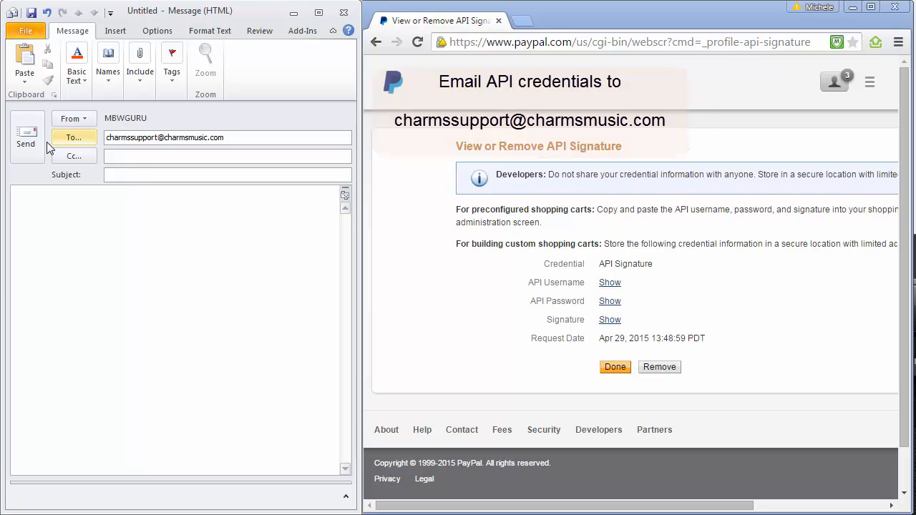
text(PayPal API)
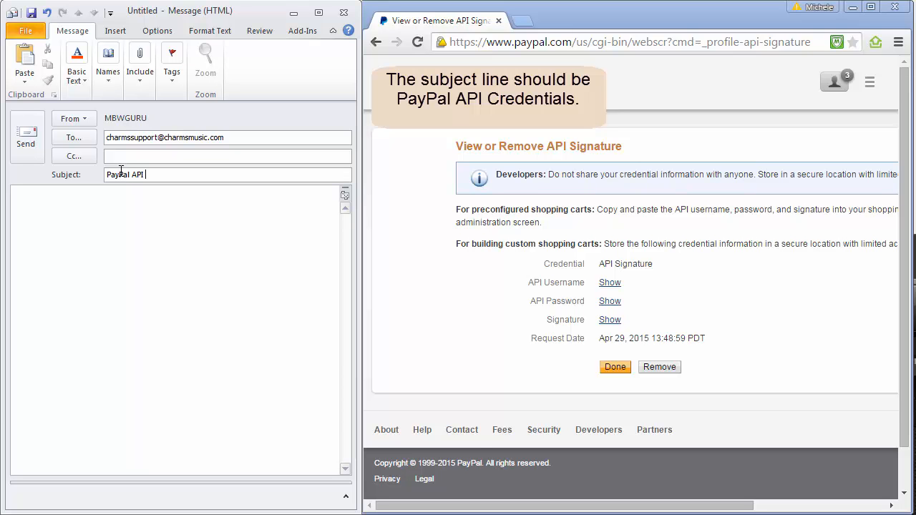
text(Credentials)
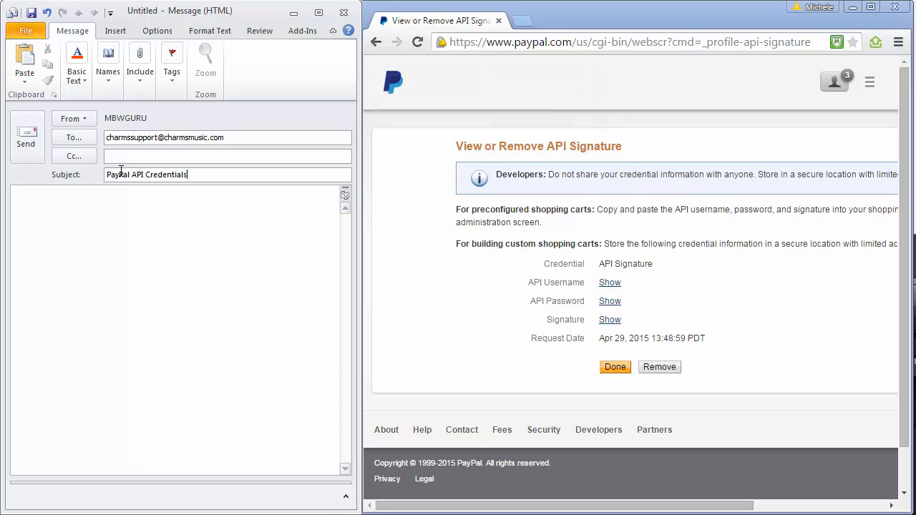
text(Primary email address:)
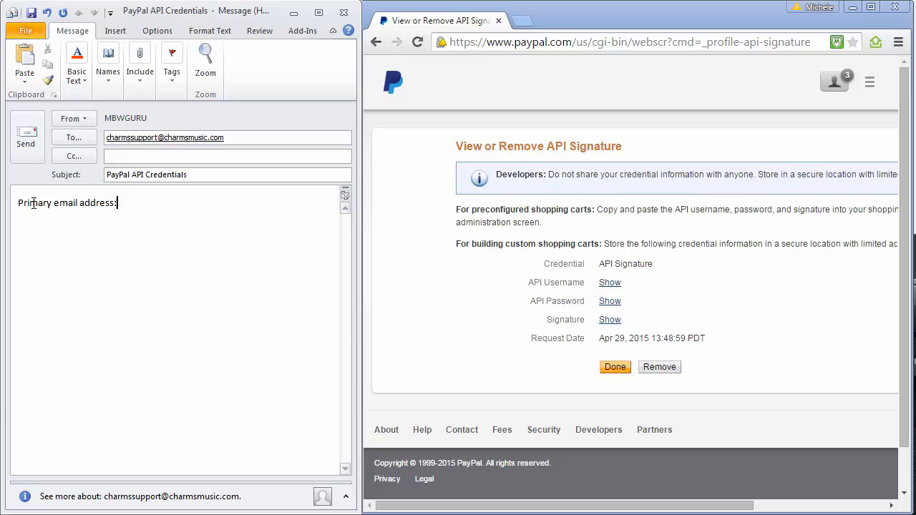
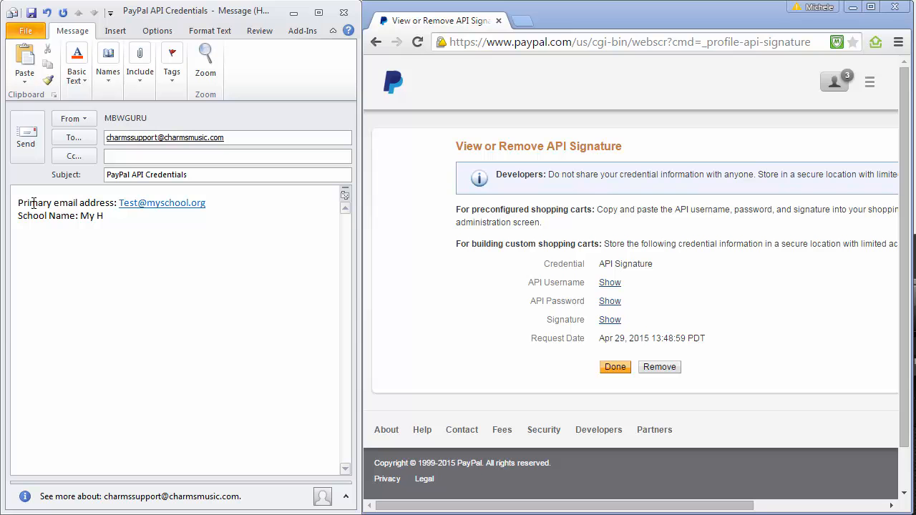
text(igh School)
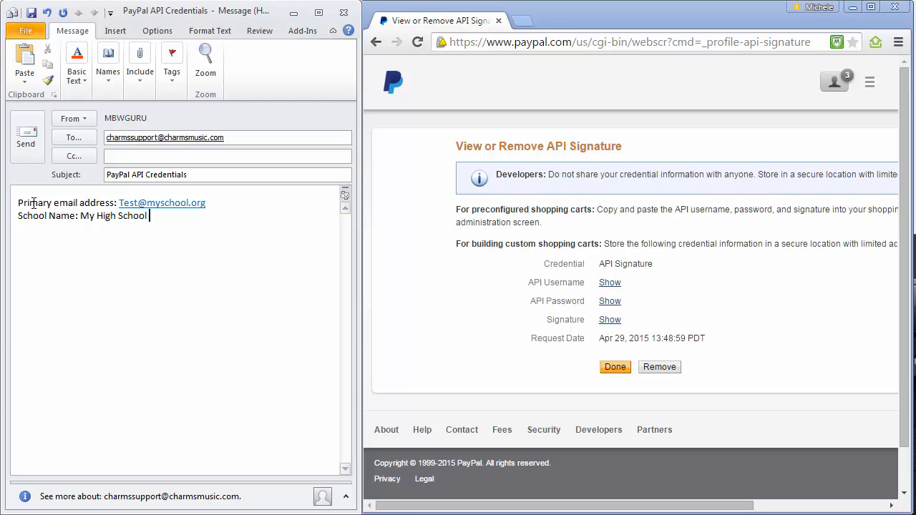
text(API)
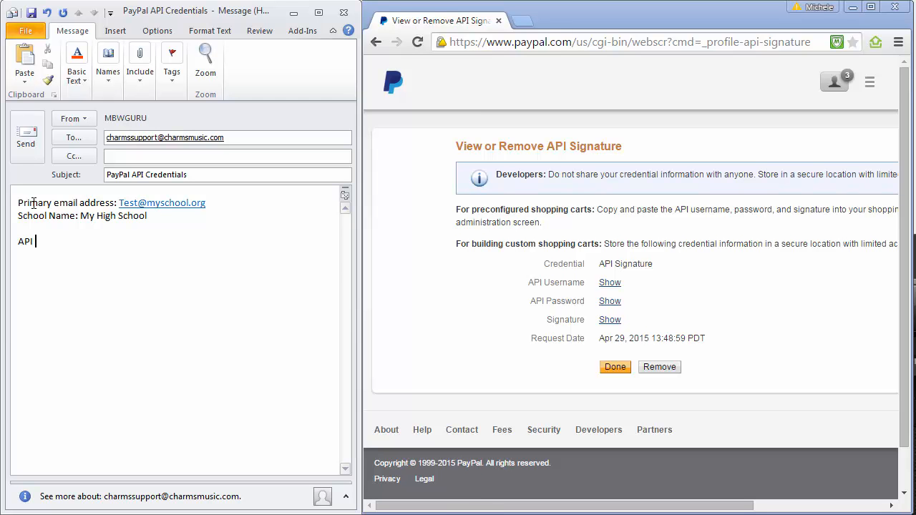
text(User name:)
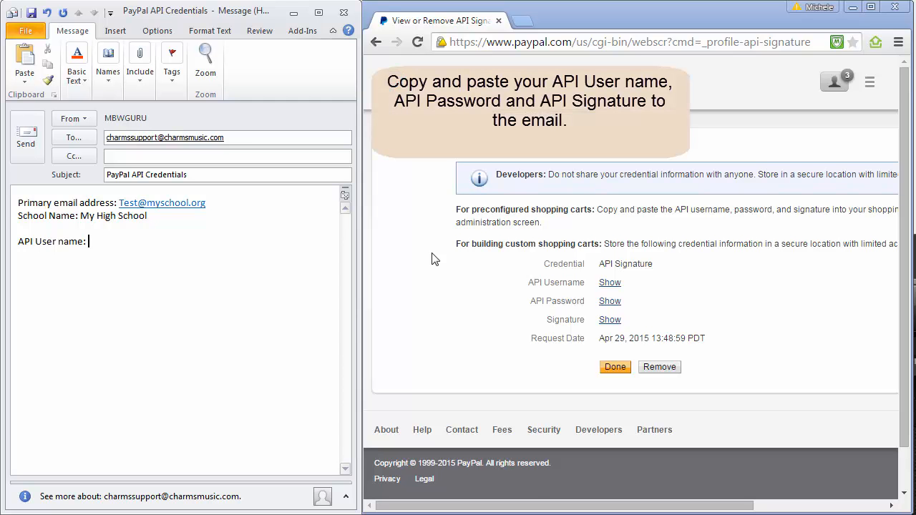
Step: Copy the API username into the email and add an 'API Password:' label
right_click(655, 282)
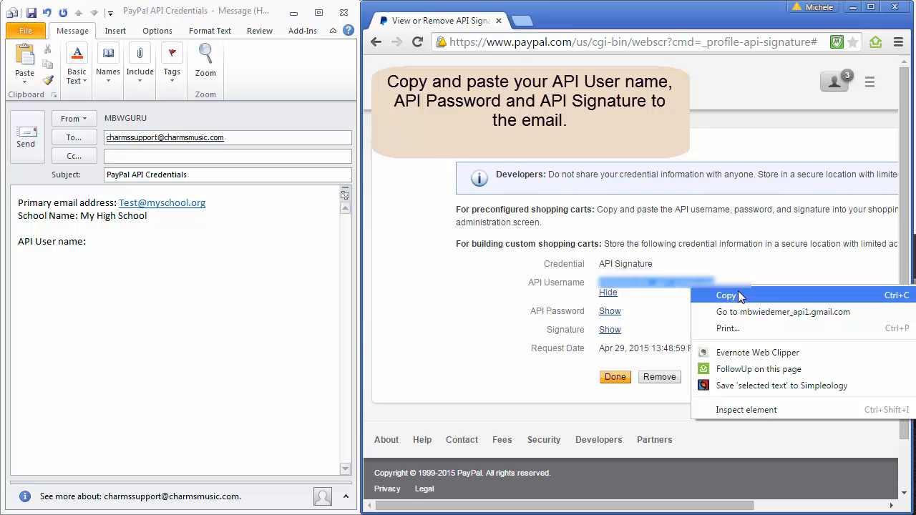
click(726, 295)
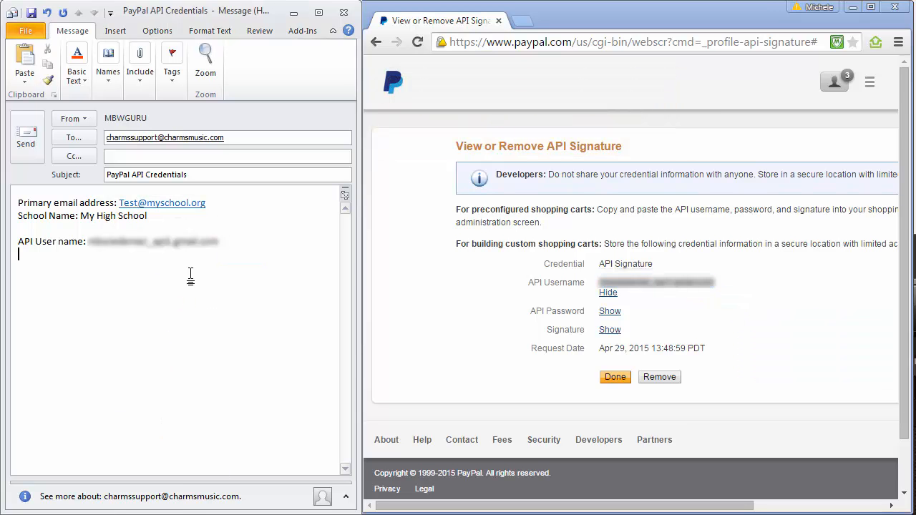
text(API Password:)
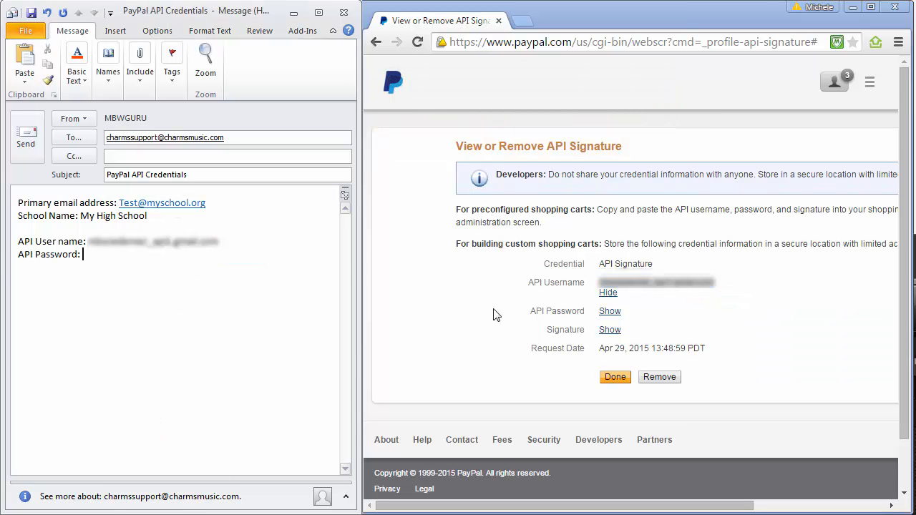
Step: Reveal the API password and signature in PayPal and select the signature value
click(610, 311)
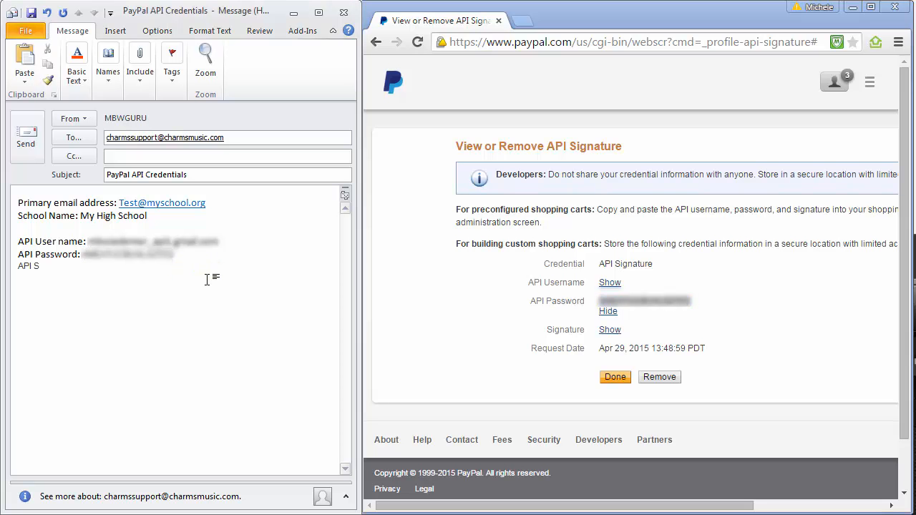
click(610, 330)
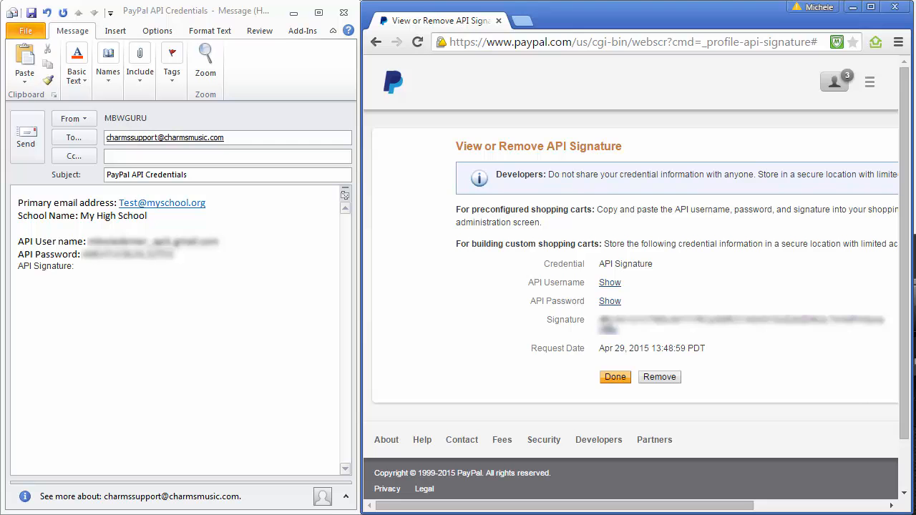
double_click(741, 320)
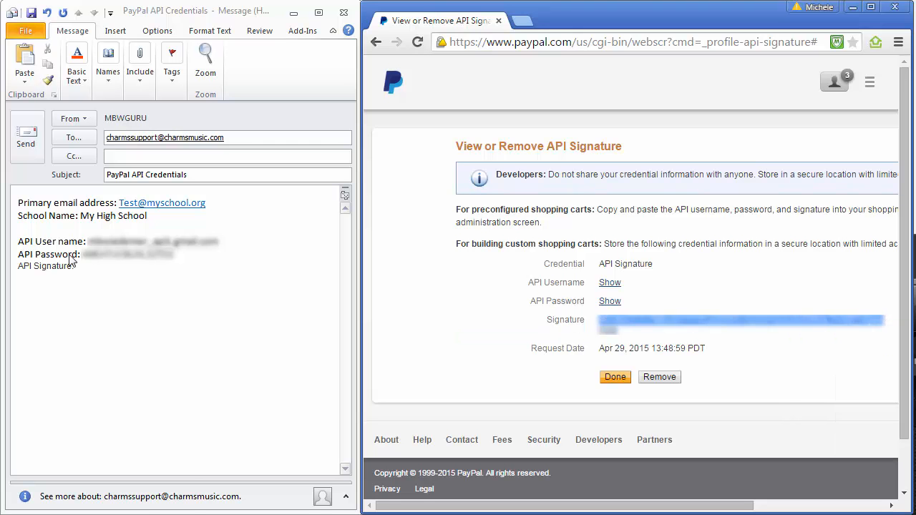